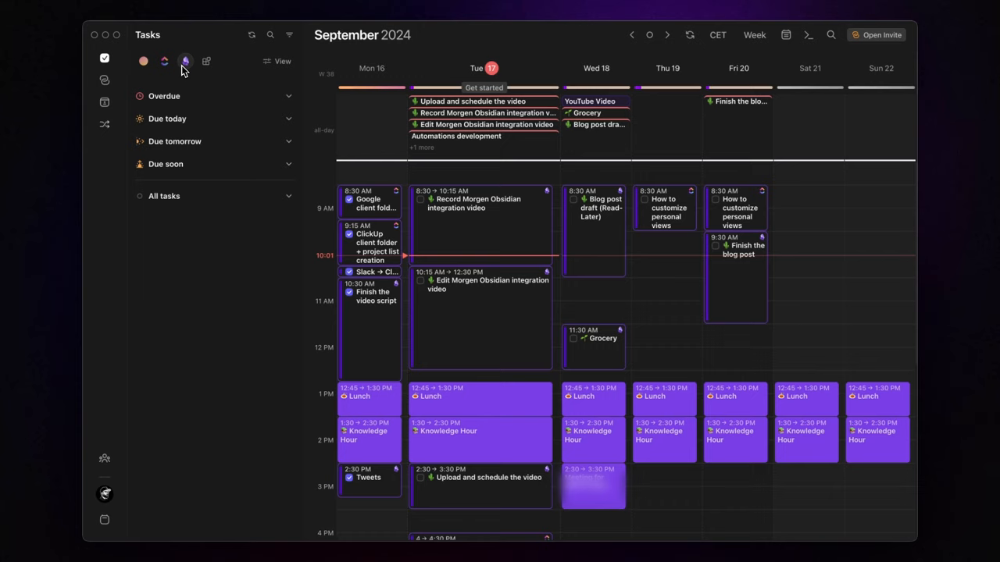
mouse_move(379, 143)
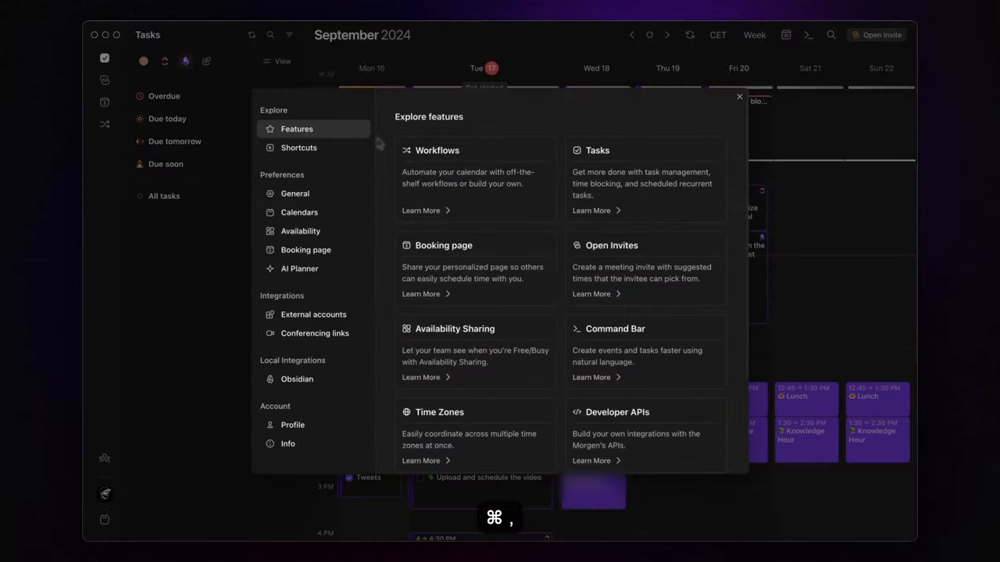
Open Morgen's Obsidian integration settings for Main Vault and reveal the ID management choices.
left_click(297, 378)
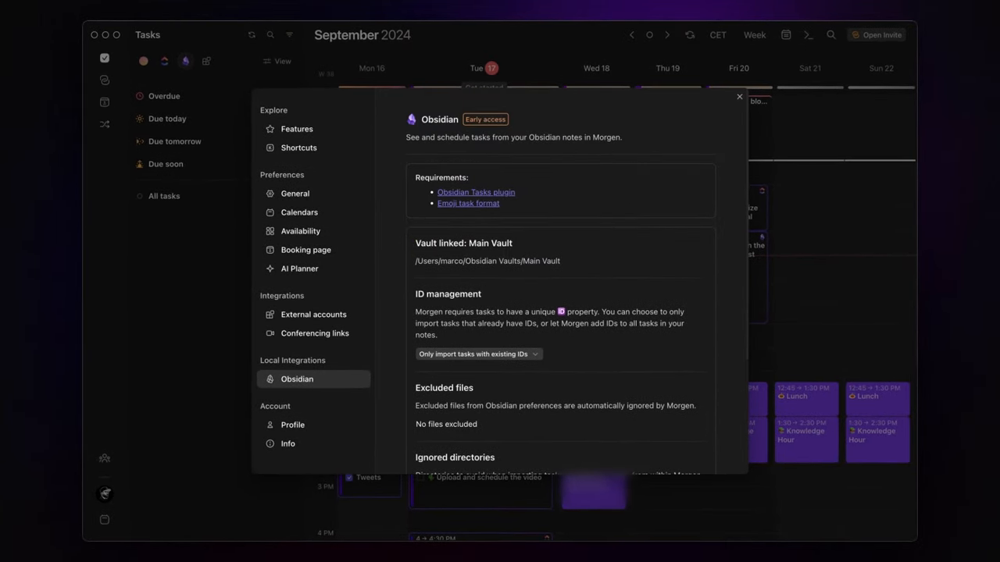
mouse_move(439, 213)
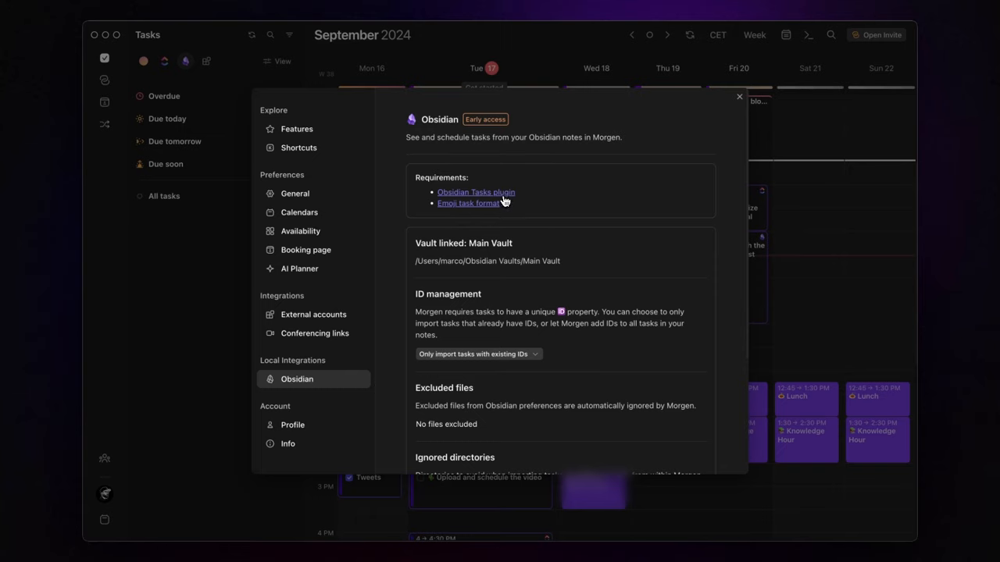
mouse_move(472, 209)
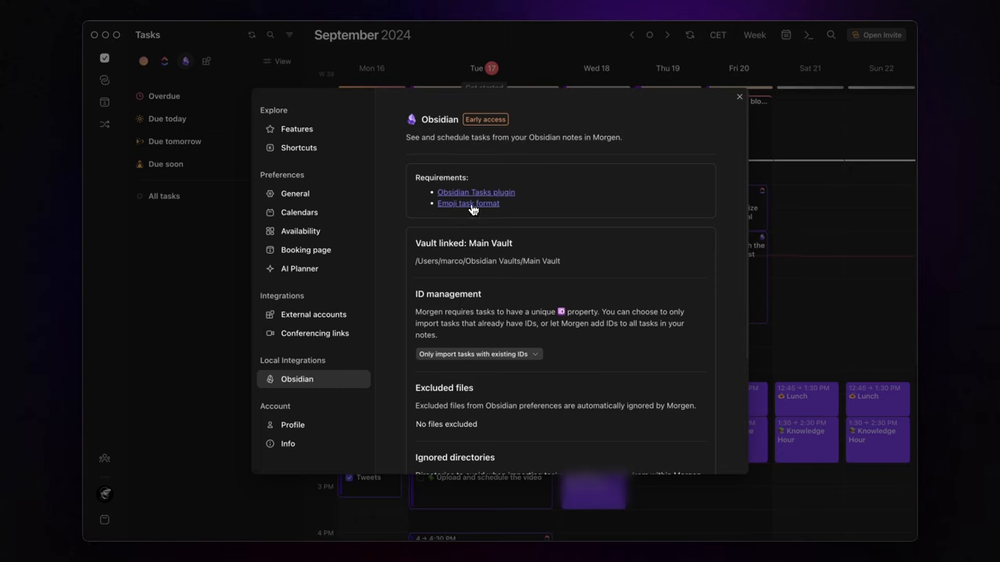
mouse_move(502, 216)
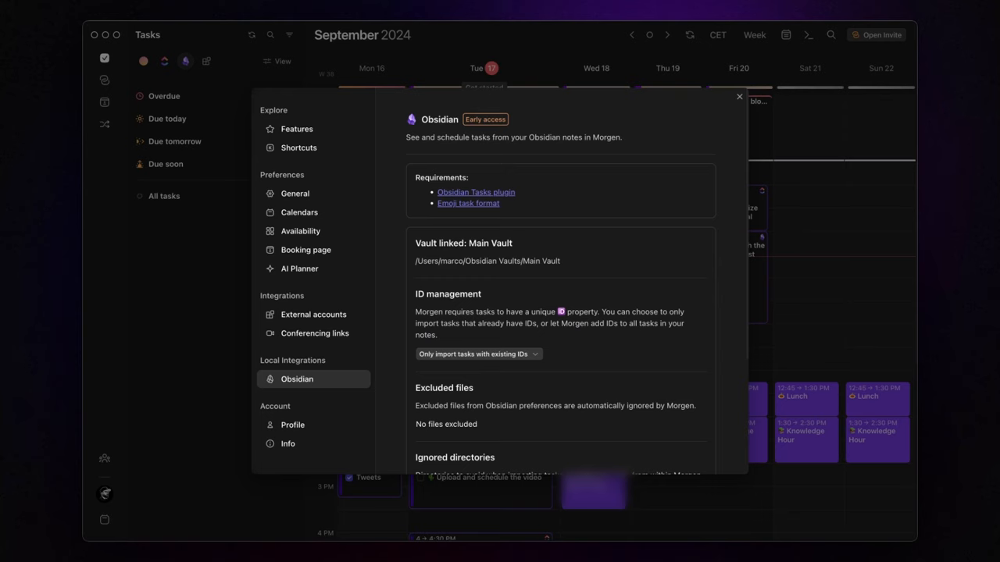
scroll("down", 3)
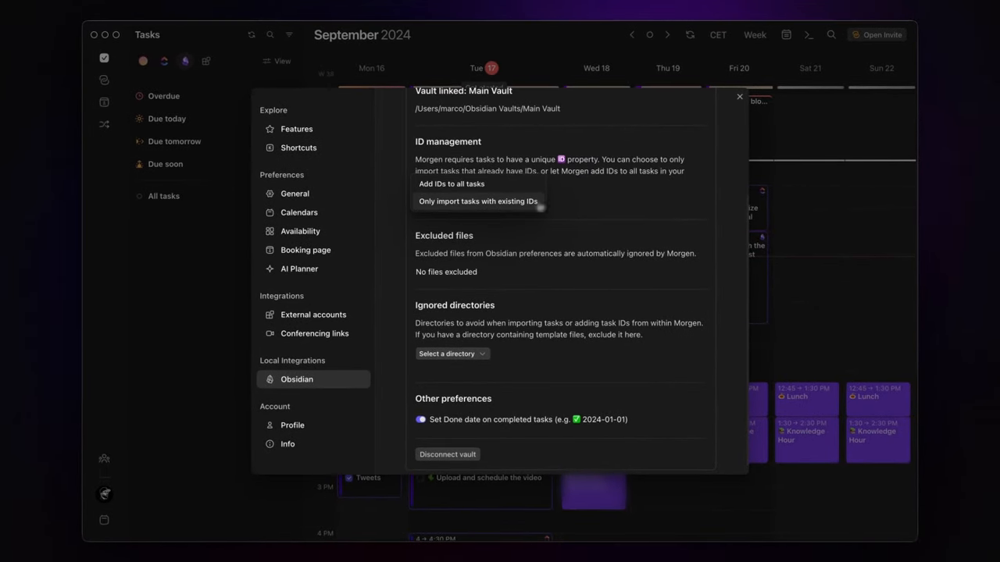
left_click(451, 183)
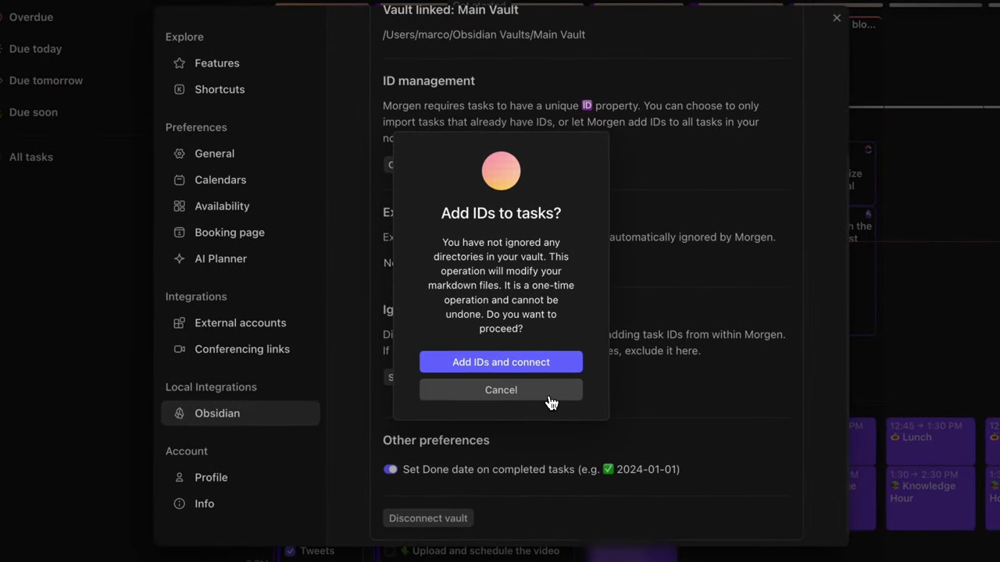
left_click(501, 389)
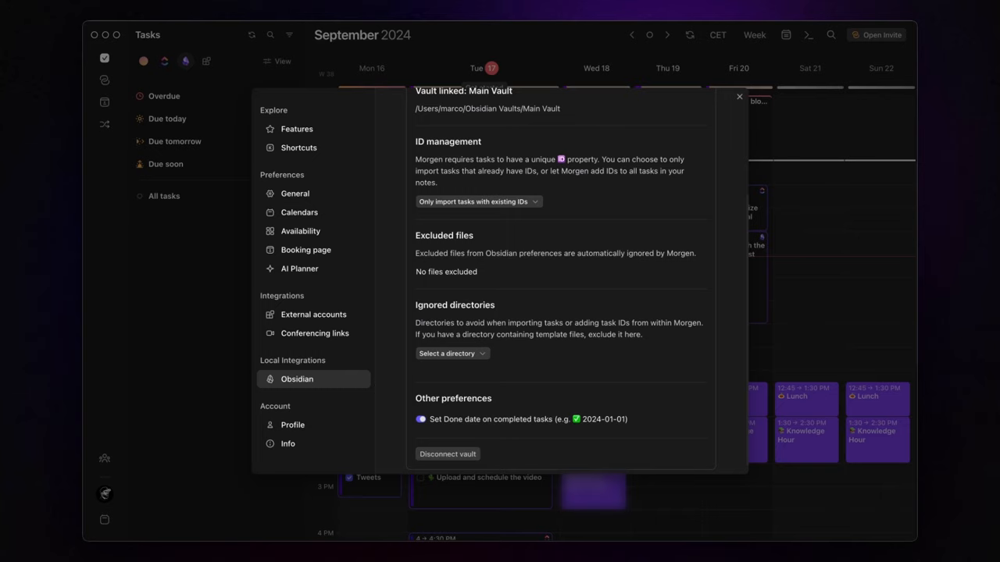
left_click(478, 201)
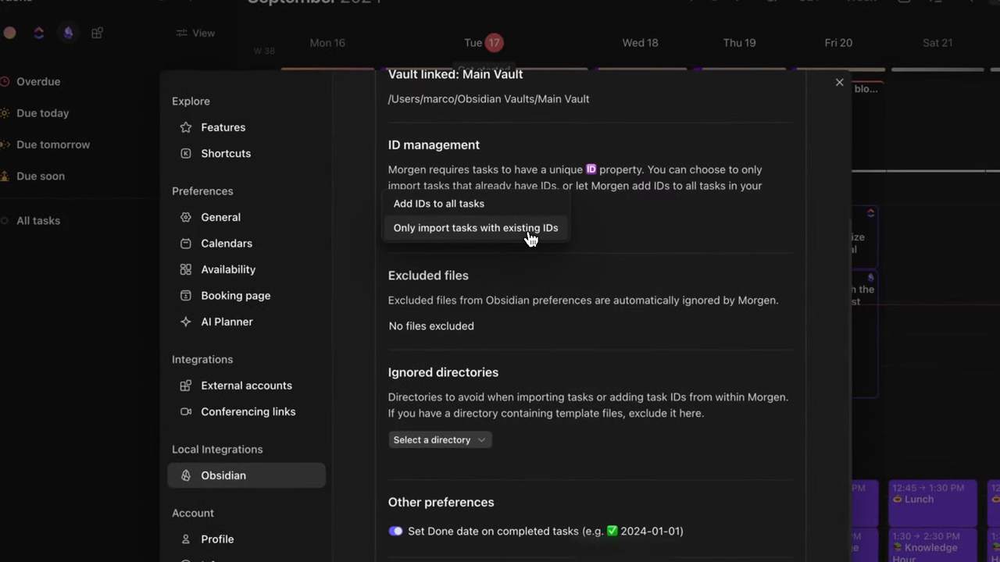
left_click(475, 227)
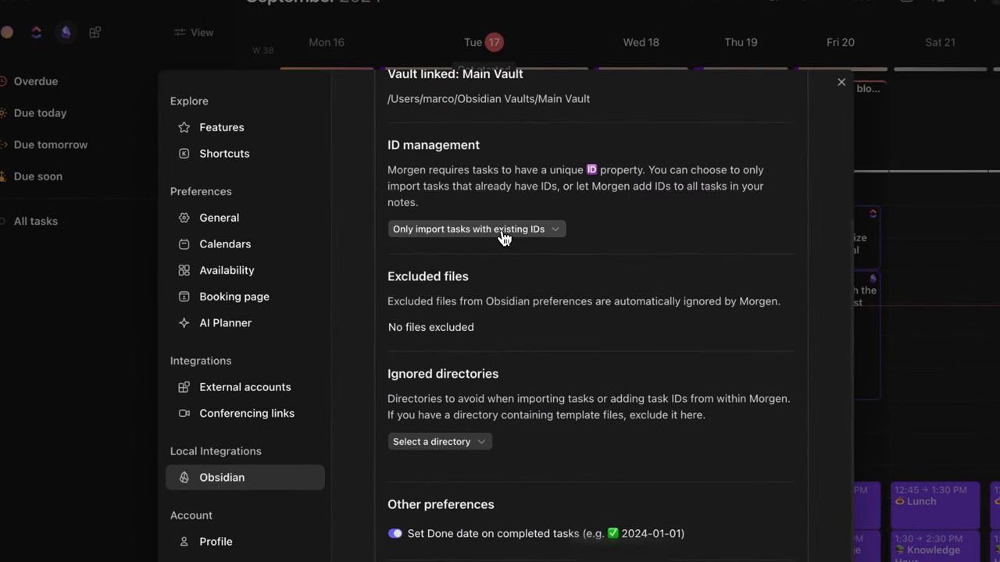
mouse_move(515, 259)
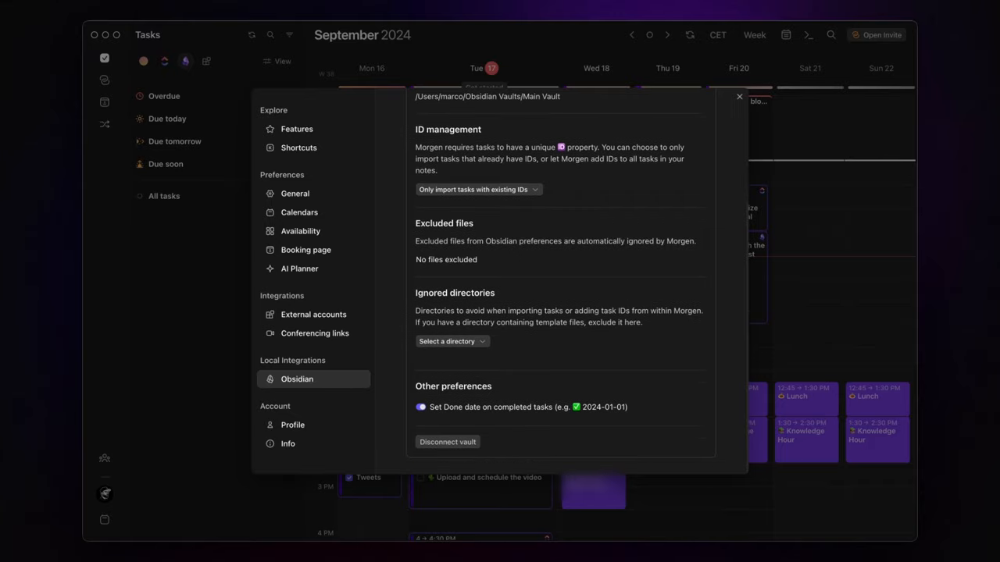
mouse_move(461, 313)
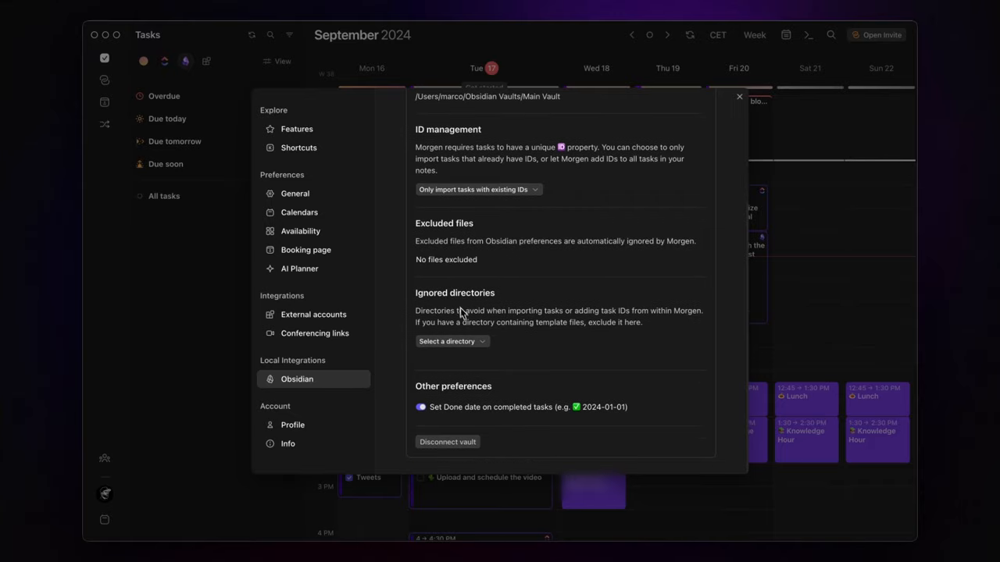
Add /Templates to the Obsidian integration's ignored directories.
left_click(445, 341)
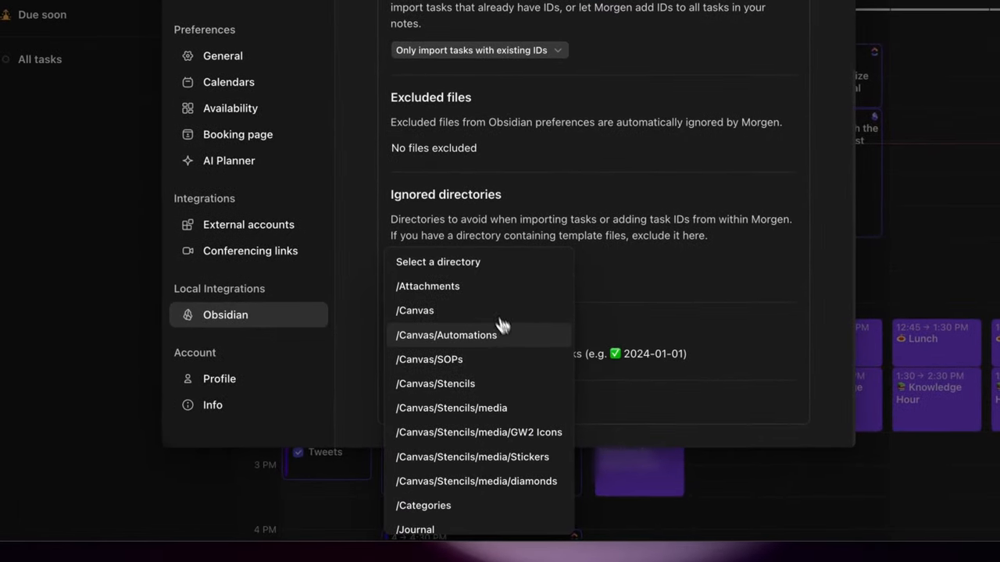
scroll("down", 3)
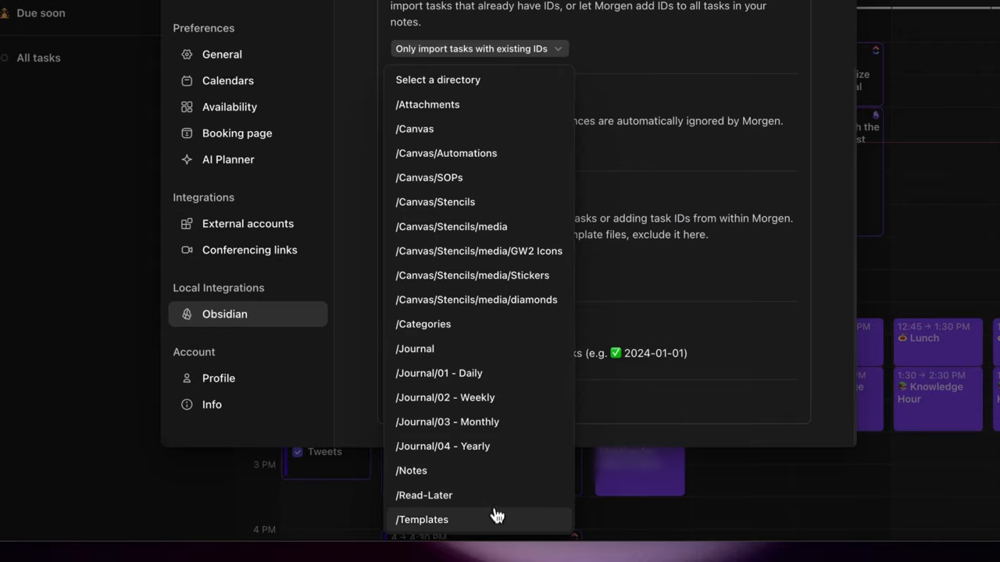
left_click(421, 520)
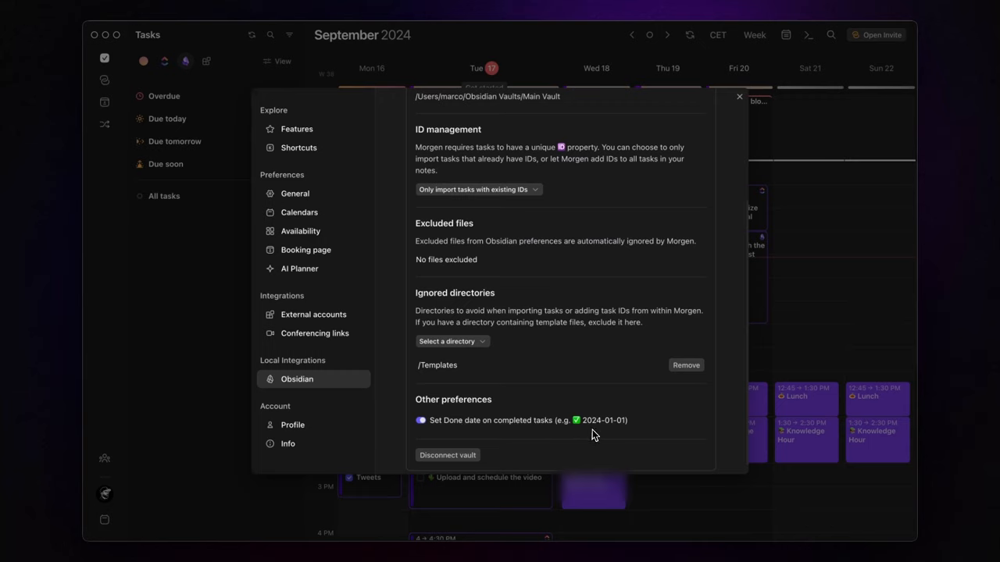
mouse_move(591, 434)
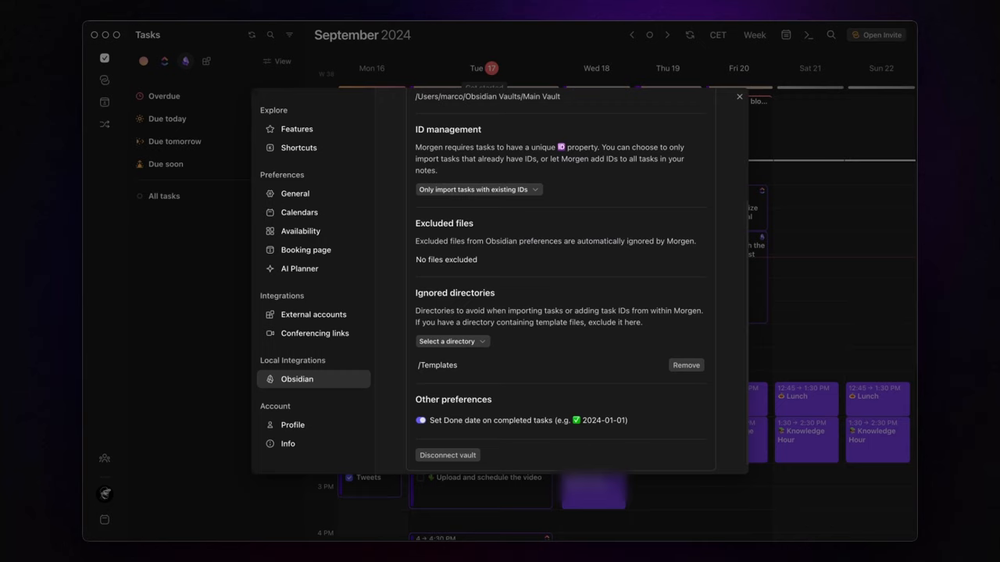
mouse_move(617, 395)
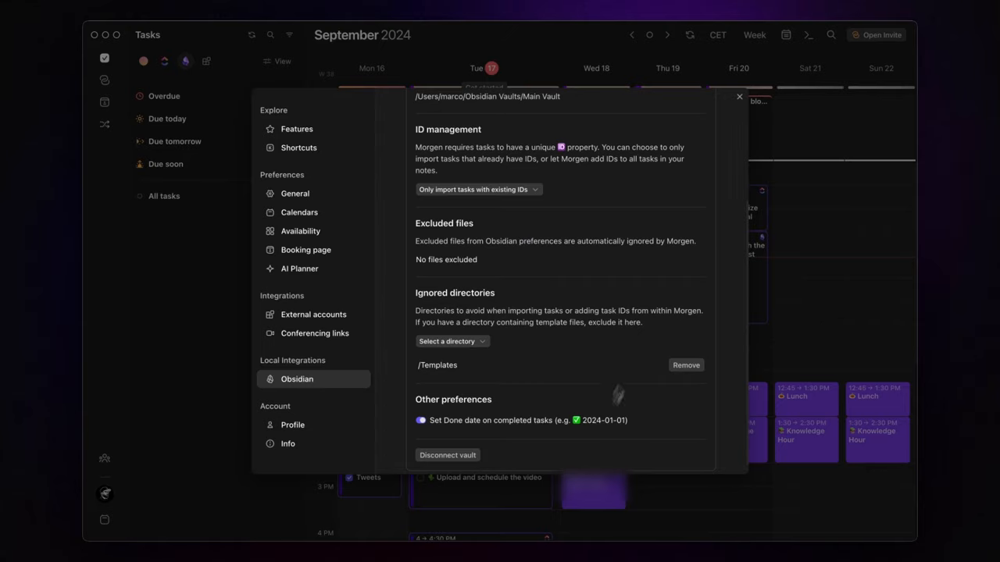
left_click(739, 96)
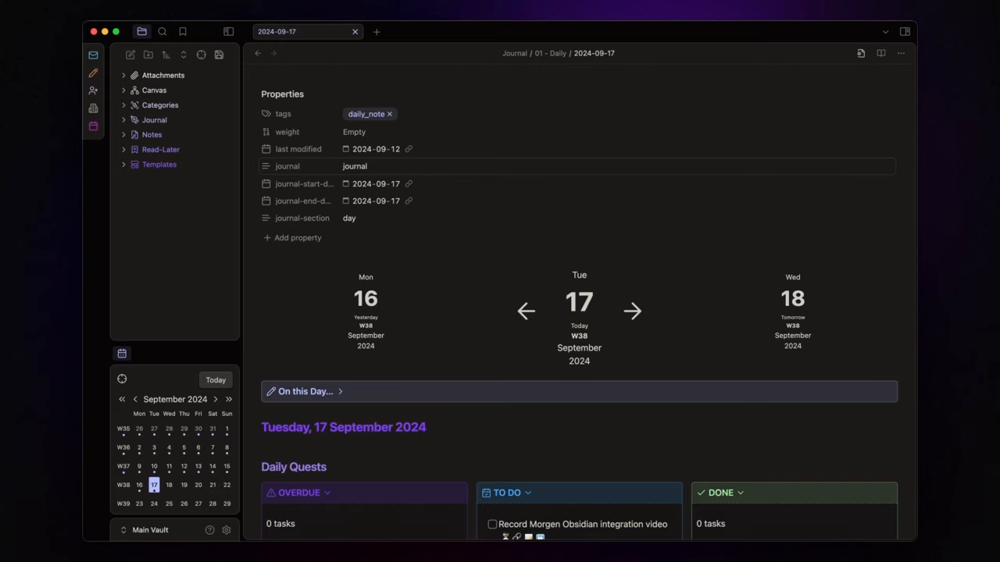
Scroll the 2024-09-17 daily note to the Daily Quests section's three to-do tasks.
scroll("down", 3)
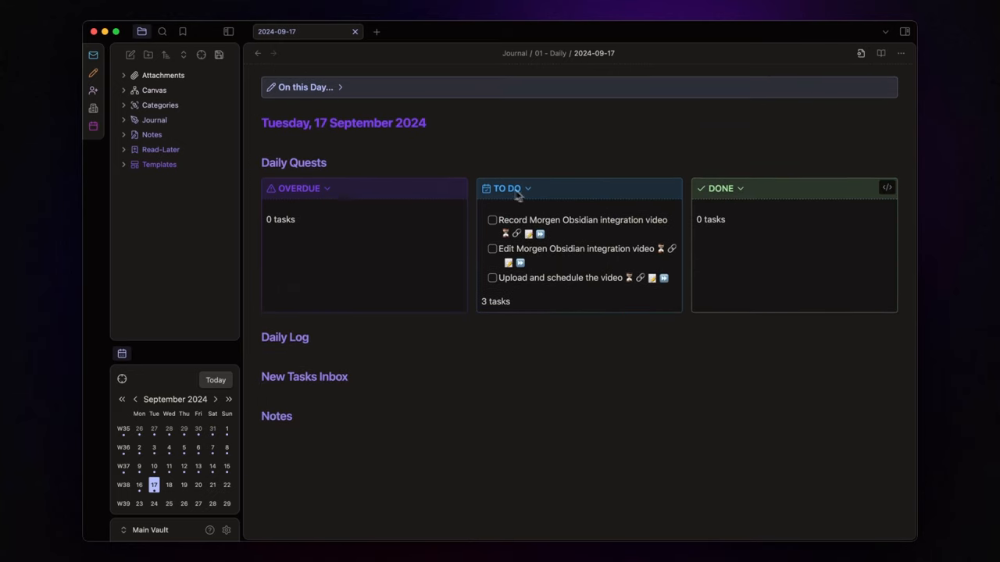
mouse_move(724, 198)
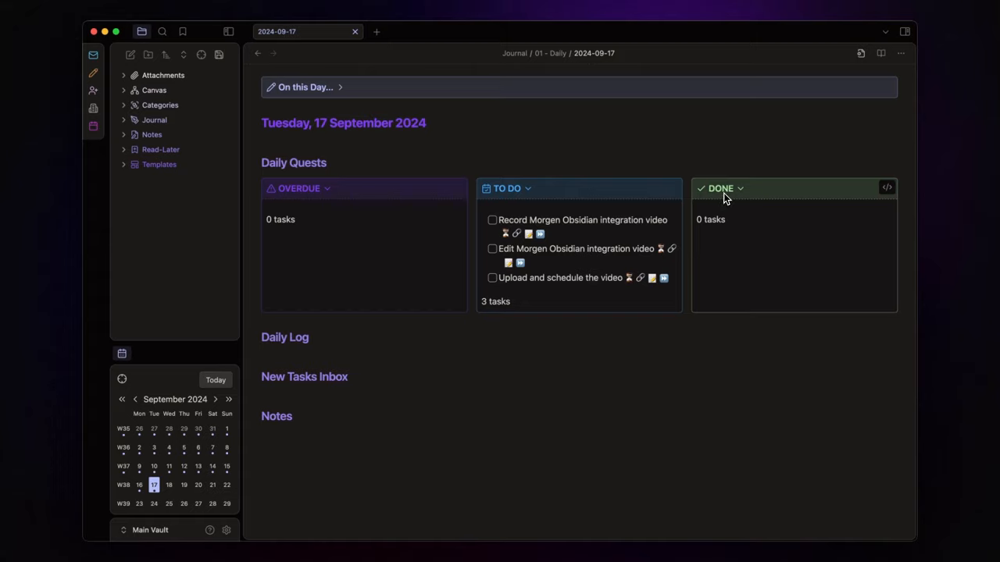
mouse_move(734, 206)
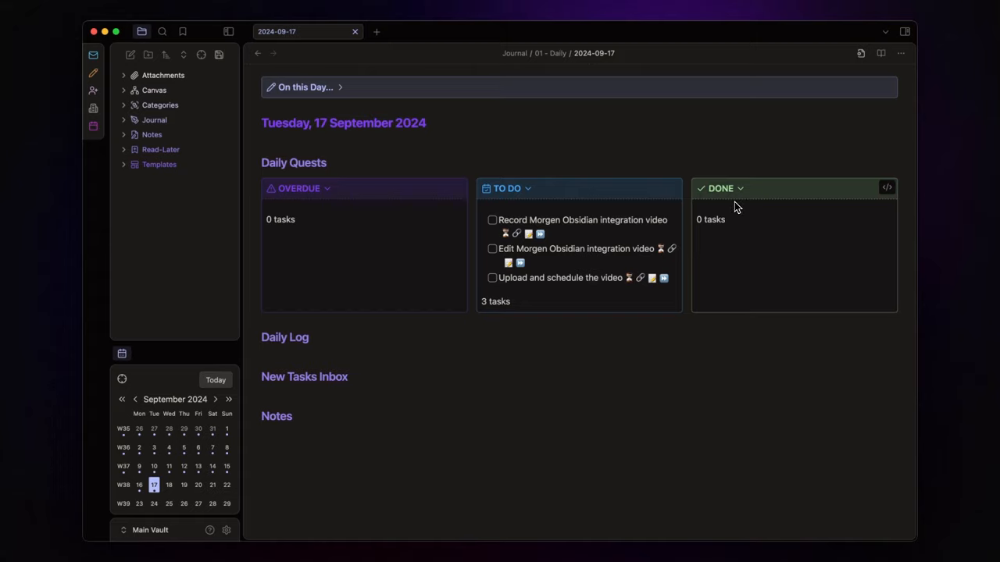
mouse_move(567, 282)
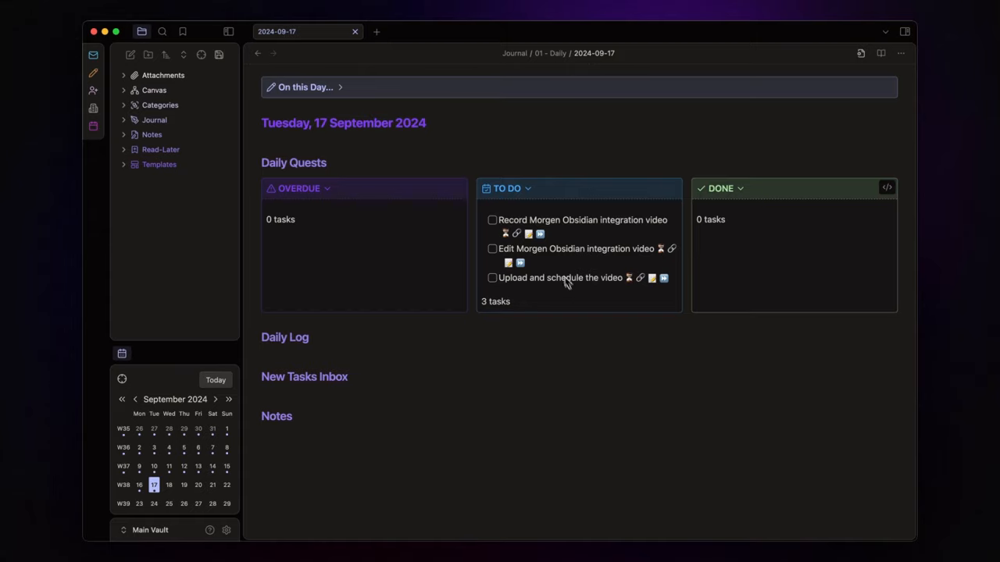
mouse_move(570, 306)
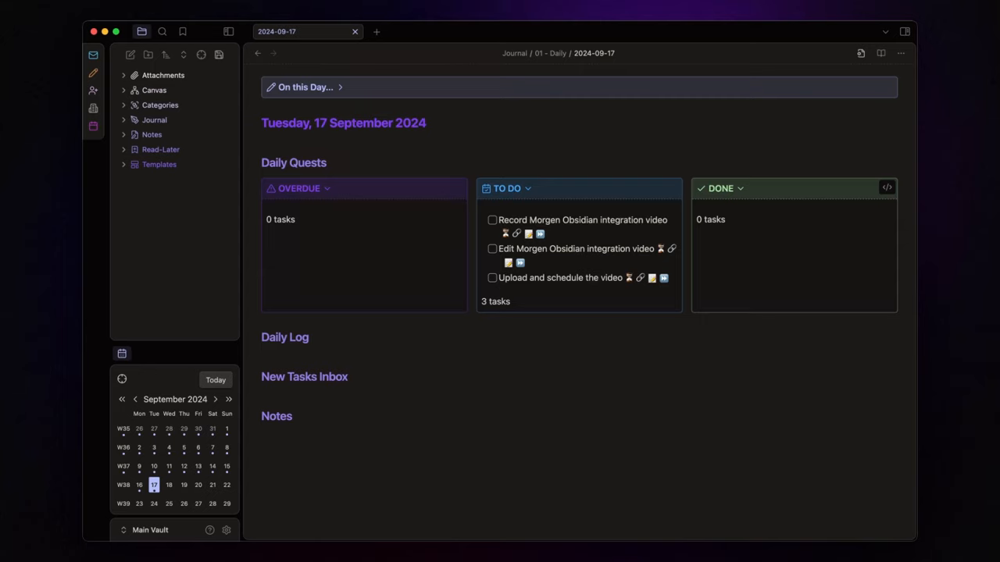
mouse_move(570, 308)
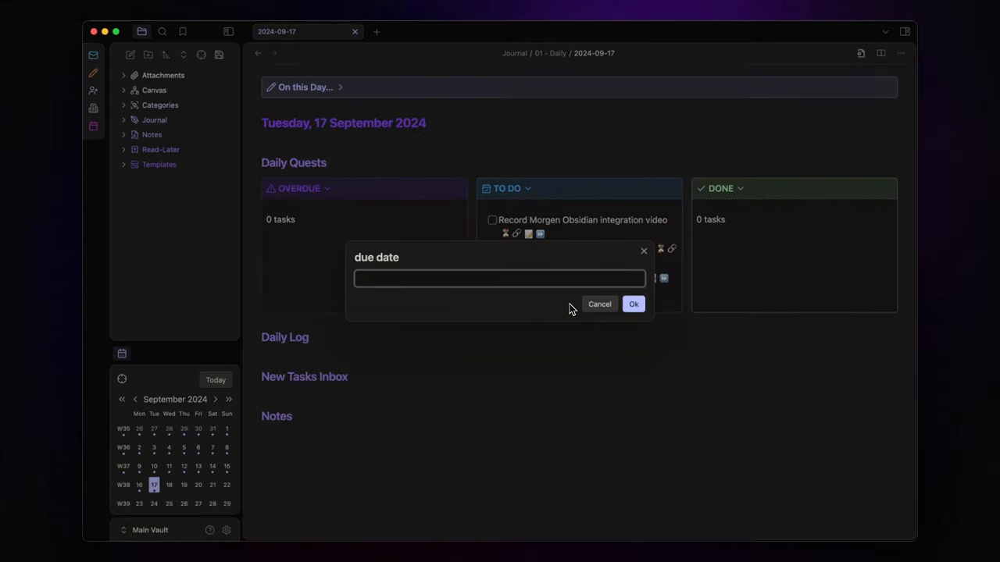
Quick-add a task named 'new task' due today (2024-09-17).
type("today")
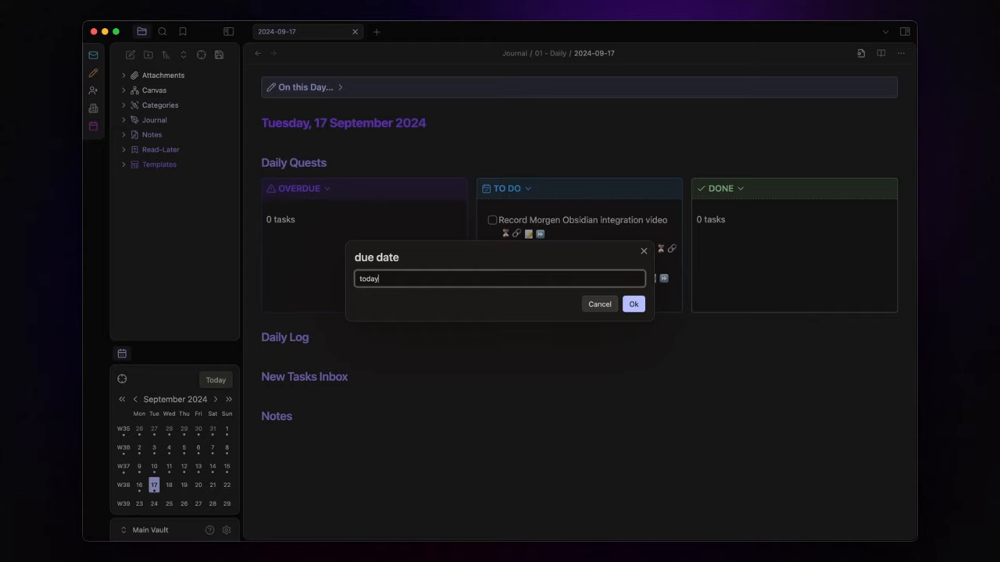
left_click(633, 304)
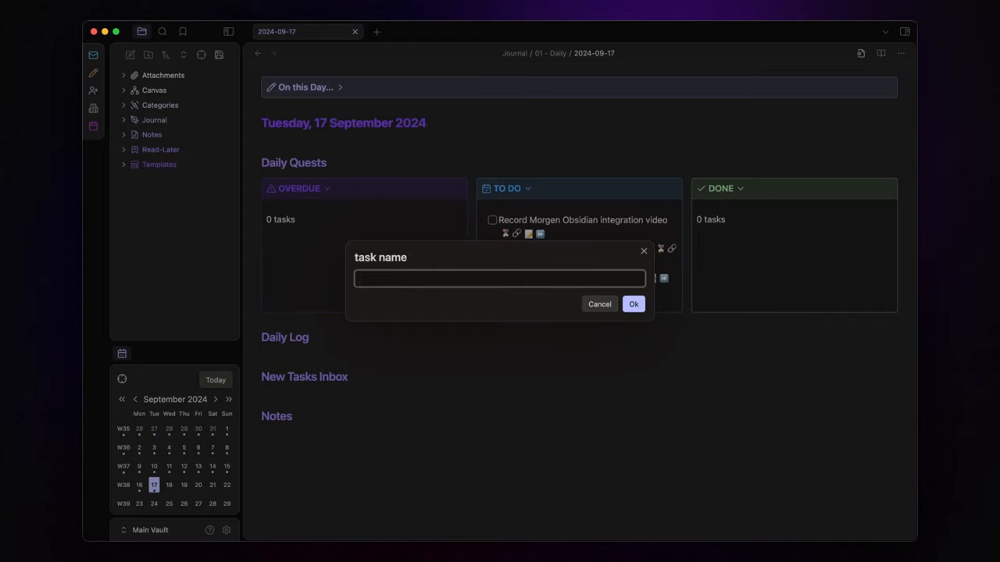
type("new task")
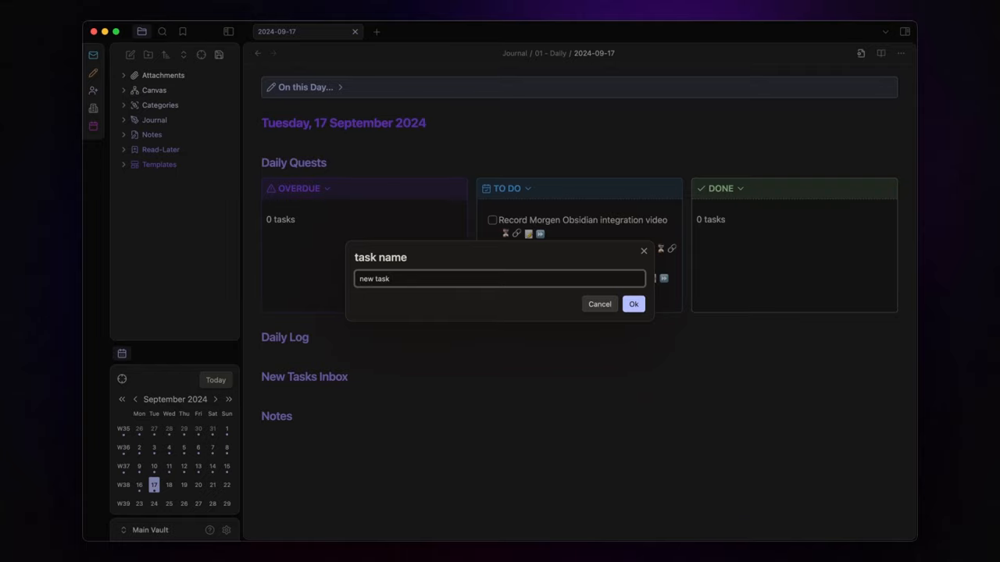
left_click(633, 304)
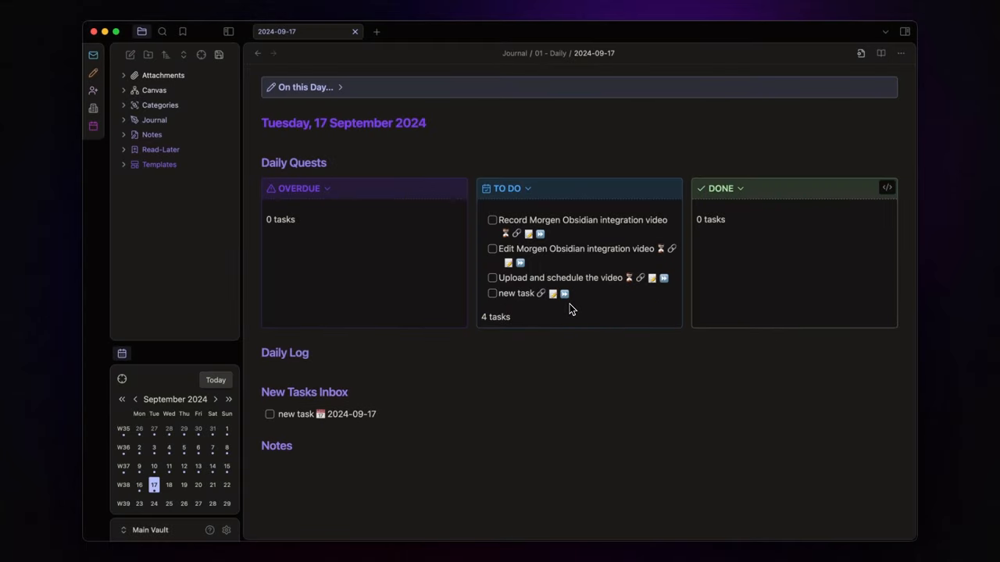
scroll("down", 3)
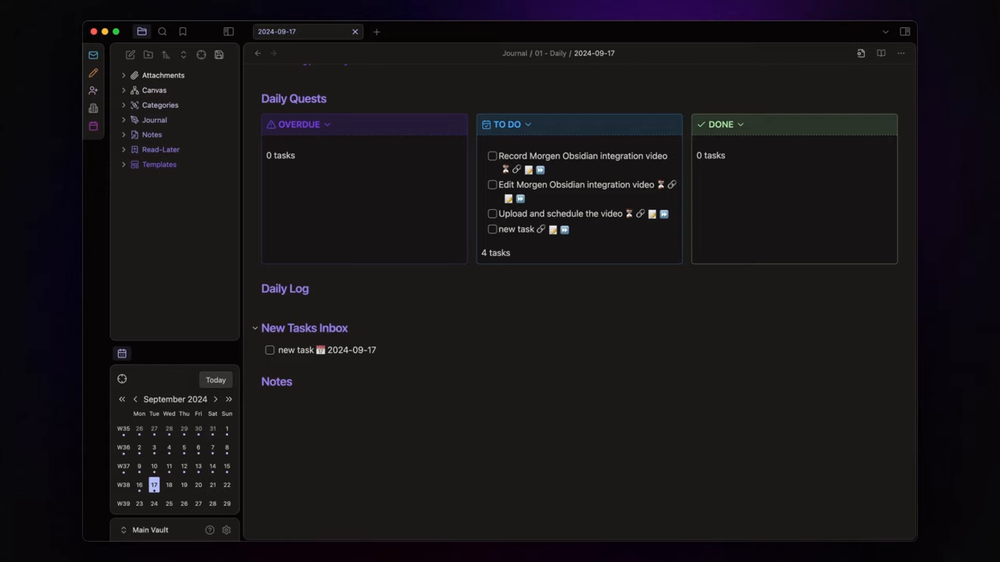
Quick-add 'another task' with Ctrl+T and accept the 2024-09-17 due date.
key("Ctrl+T")
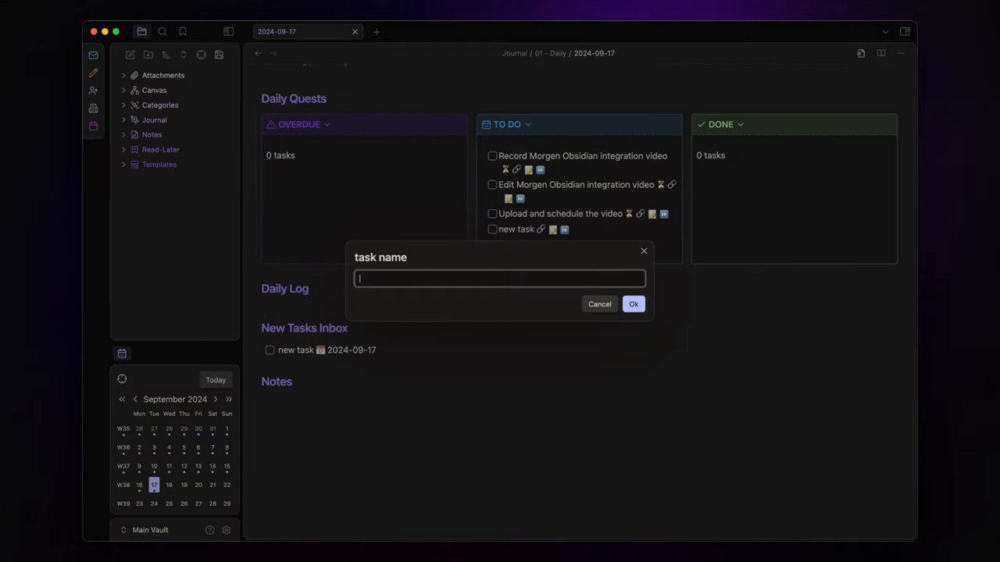
left_click(633, 304)
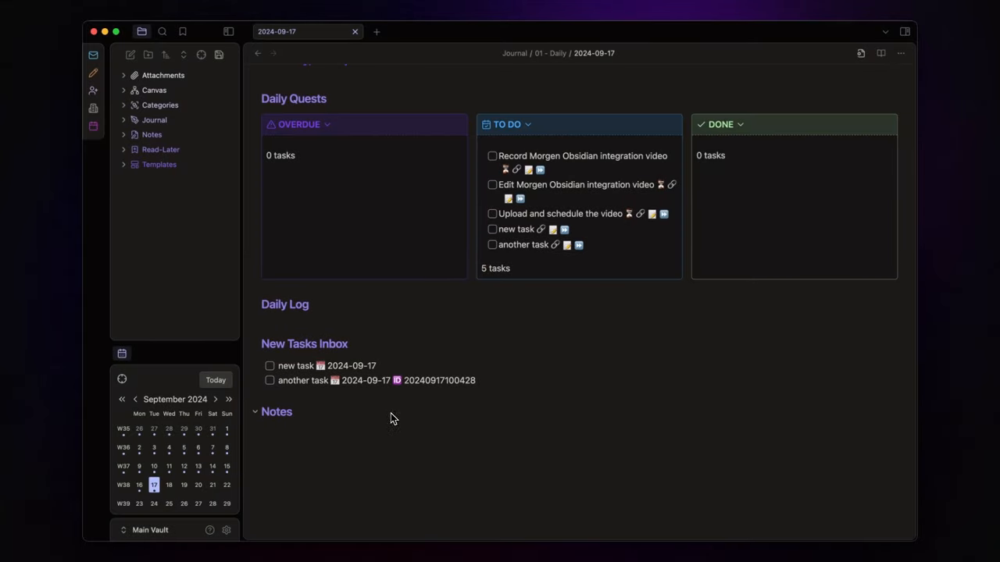
mouse_move(398, 378)
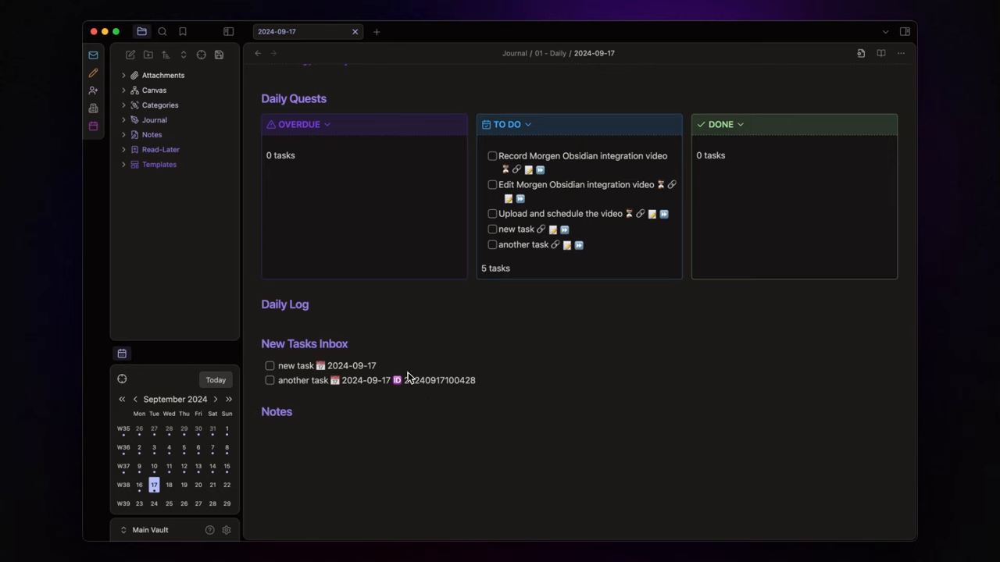
mouse_move(457, 395)
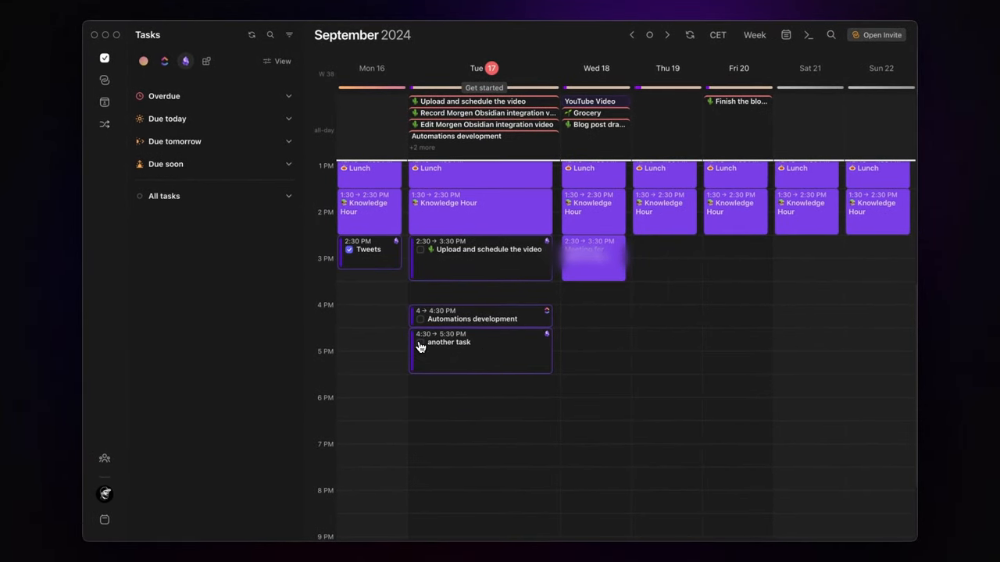
Tick the checkbox on 'another task' in Tuesday 17th's 4:30–5:30 PM slot.
left_click(421, 342)
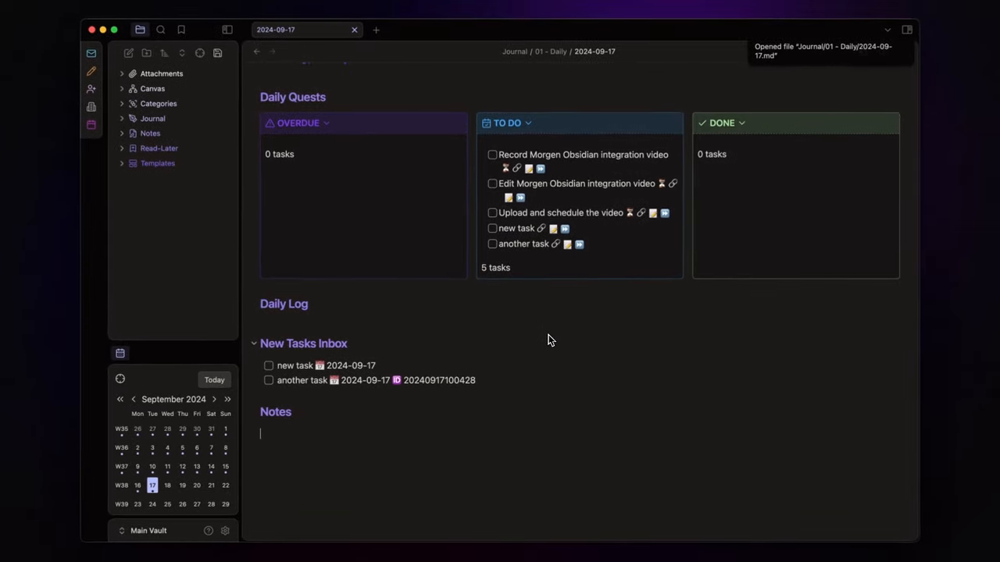
Return to the daily note to see 'another task' synced as done.
left_click(269, 364)
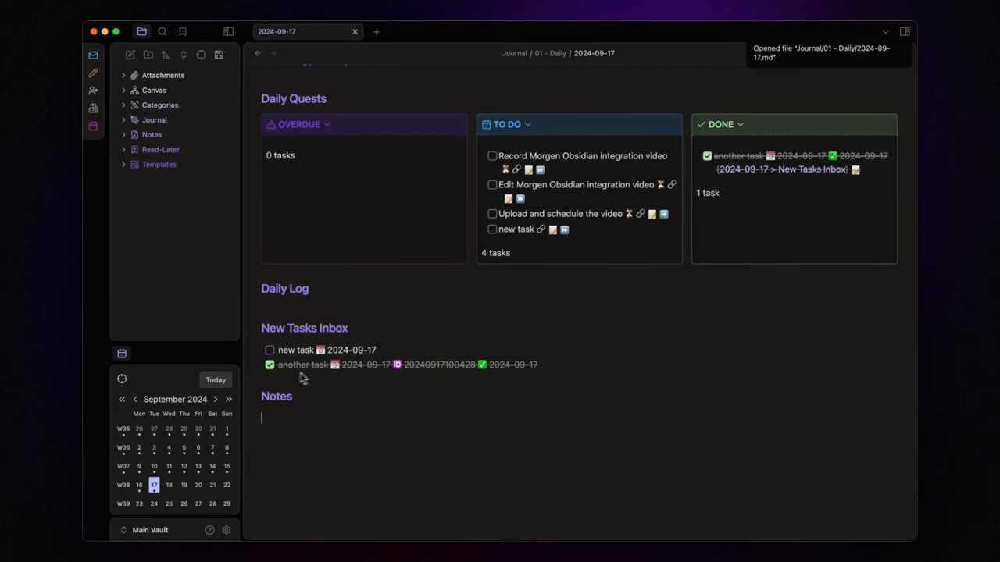
mouse_move(524, 372)
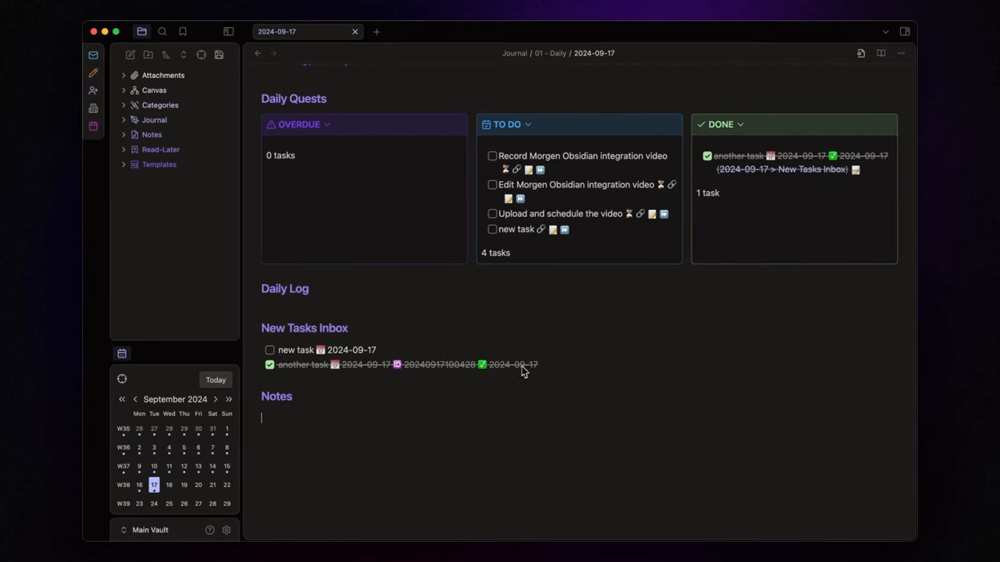
mouse_move(836, 153)
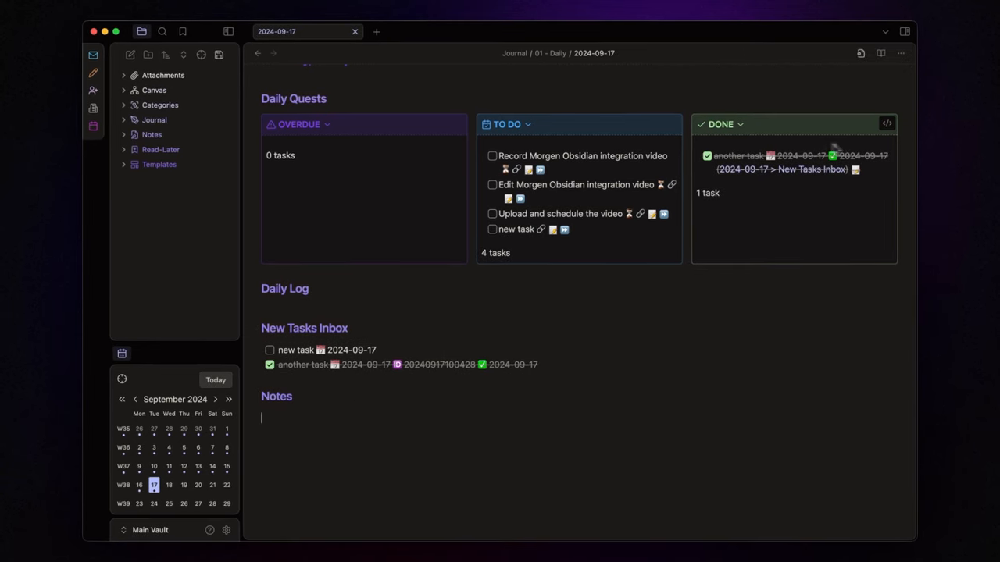
mouse_move(839, 172)
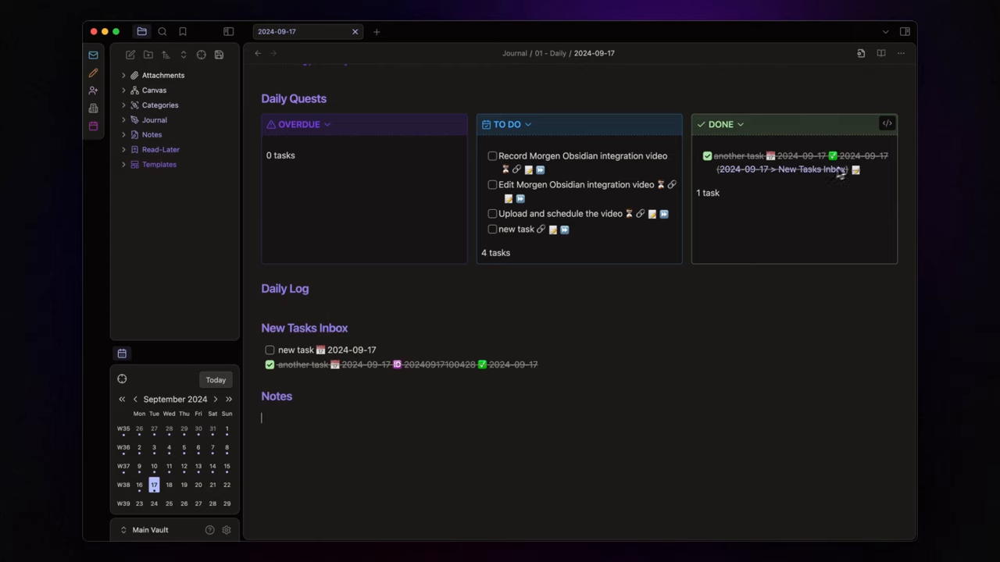
mouse_move(530, 367)
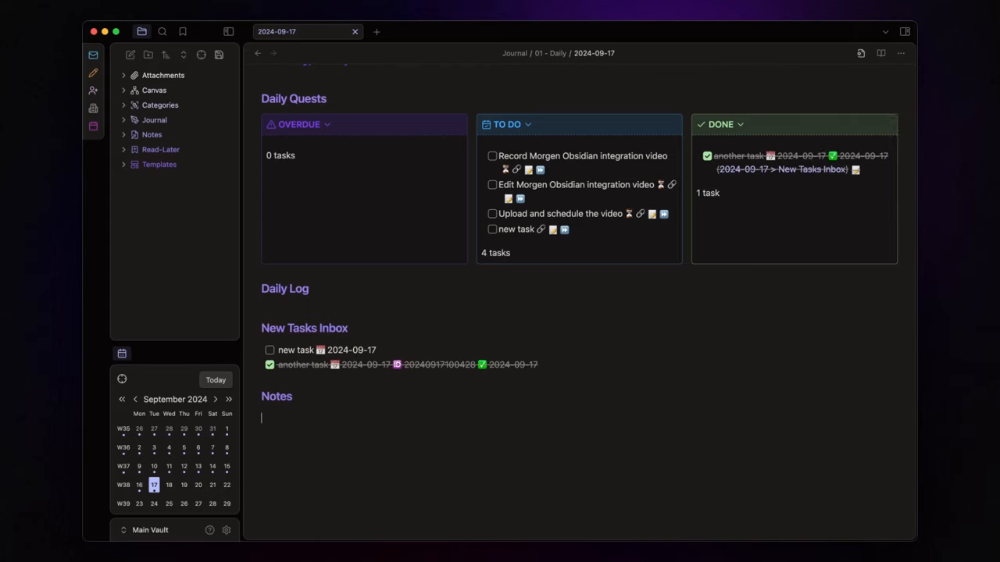
Open the QuickAdd New Task choice settings and scroll to its capture format.
key("cmd+,")
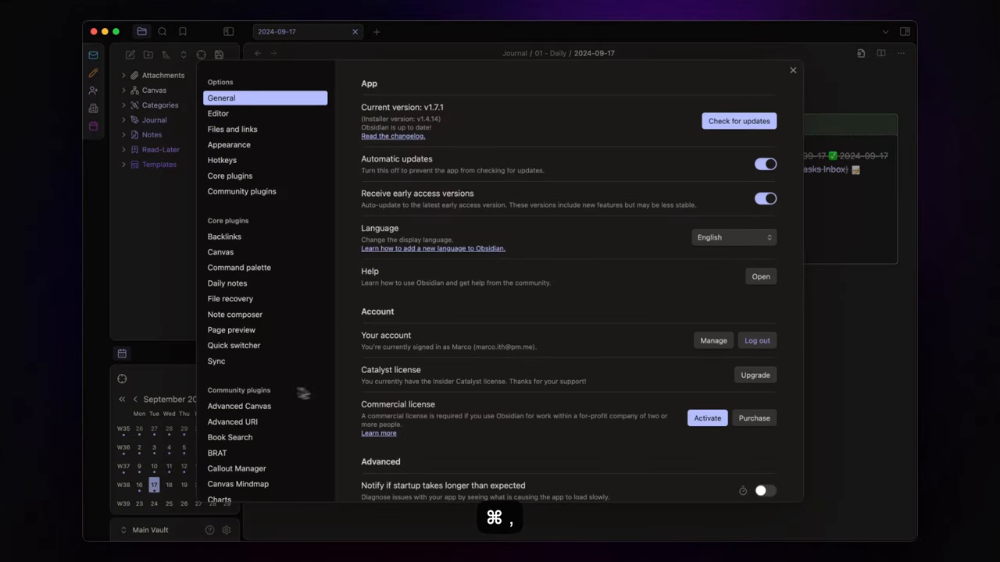
left_click(225, 388)
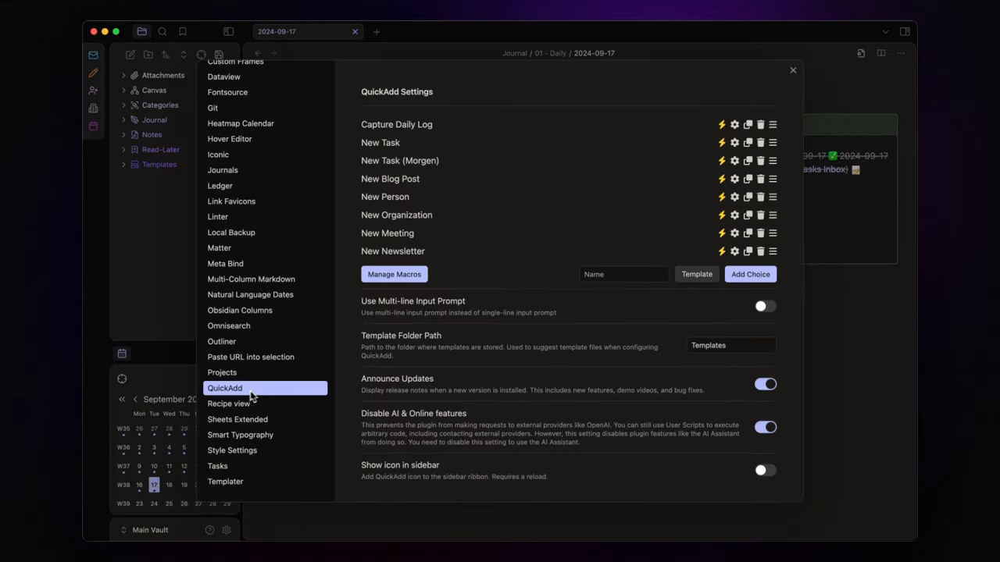
left_click(733, 142)
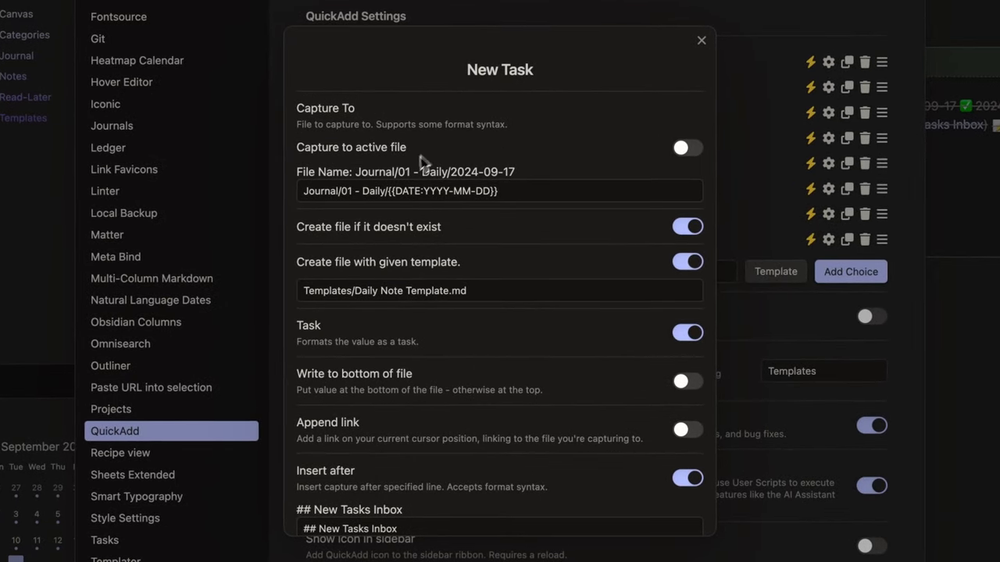
scroll("down", 3)
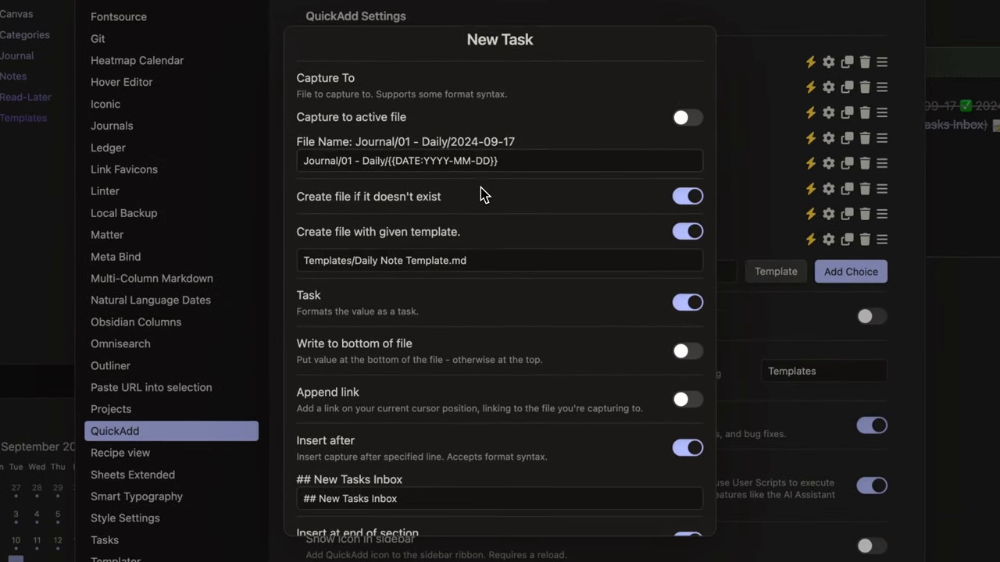
scroll("down", 3)
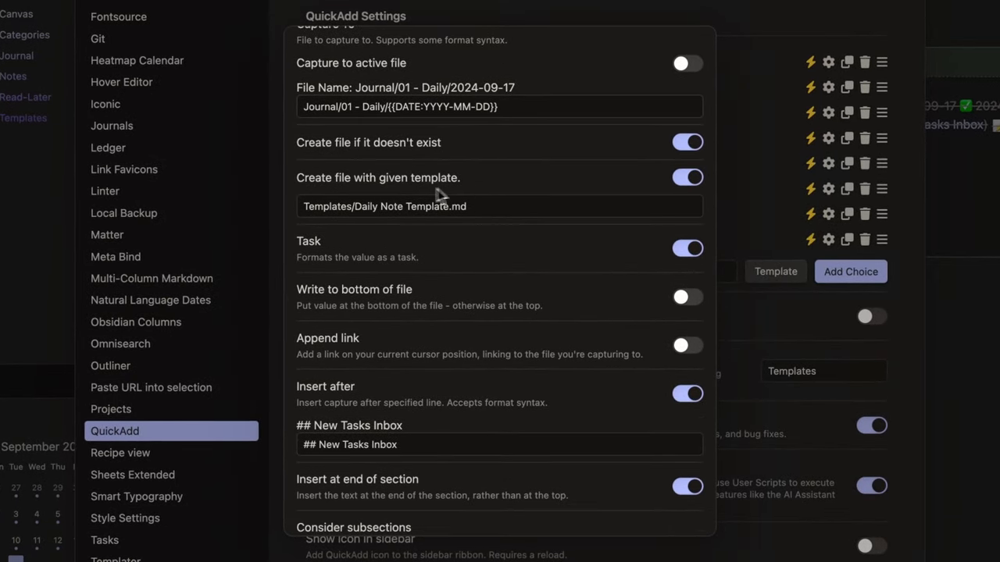
mouse_move(410, 220)
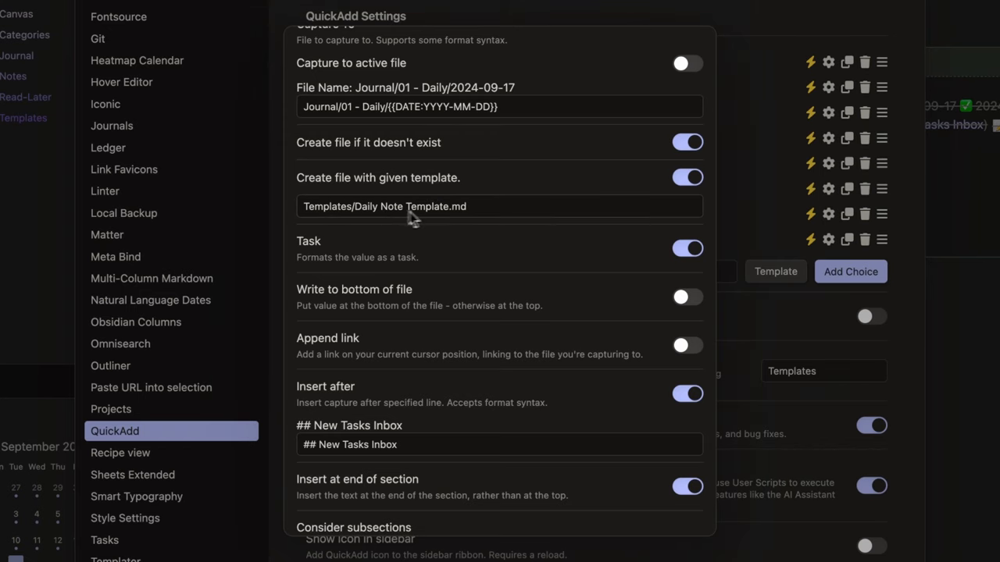
scroll("down", 3)
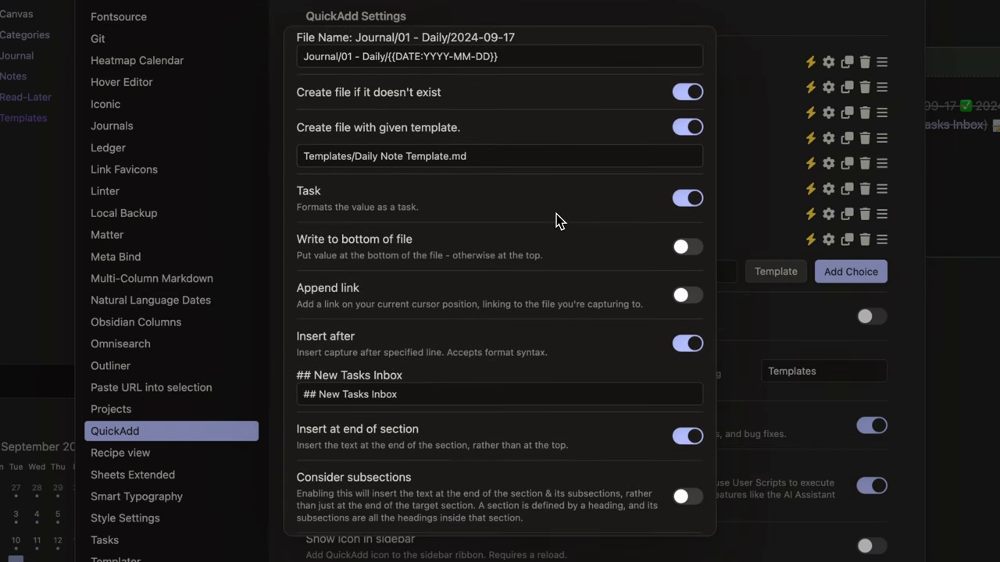
mouse_move(619, 212)
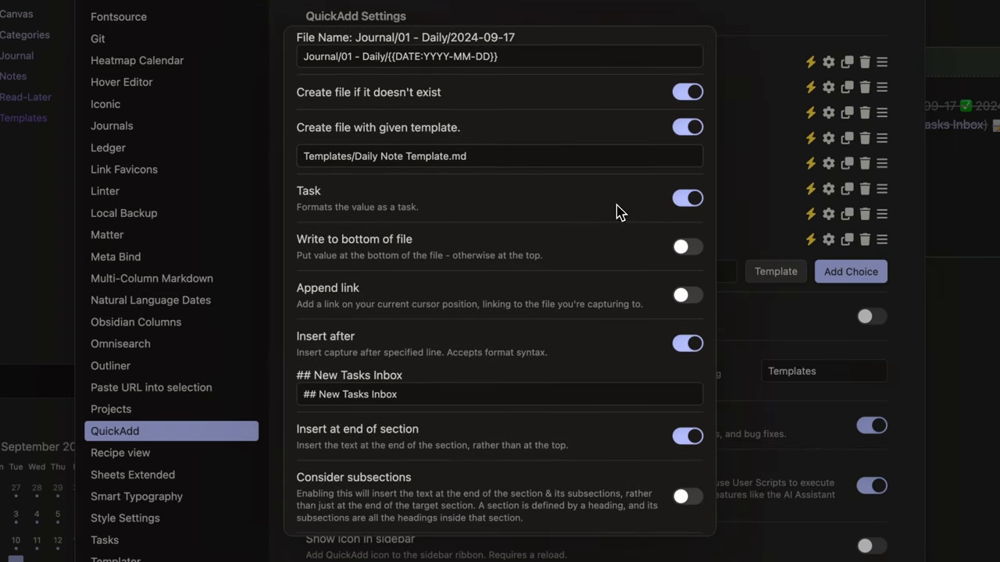
scroll("down", 3)
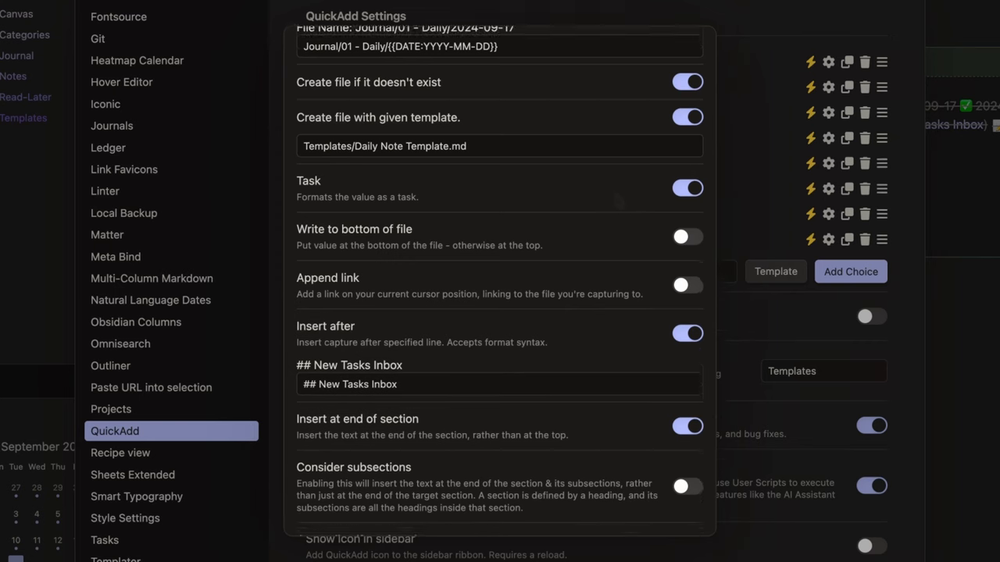
scroll("down", 3)
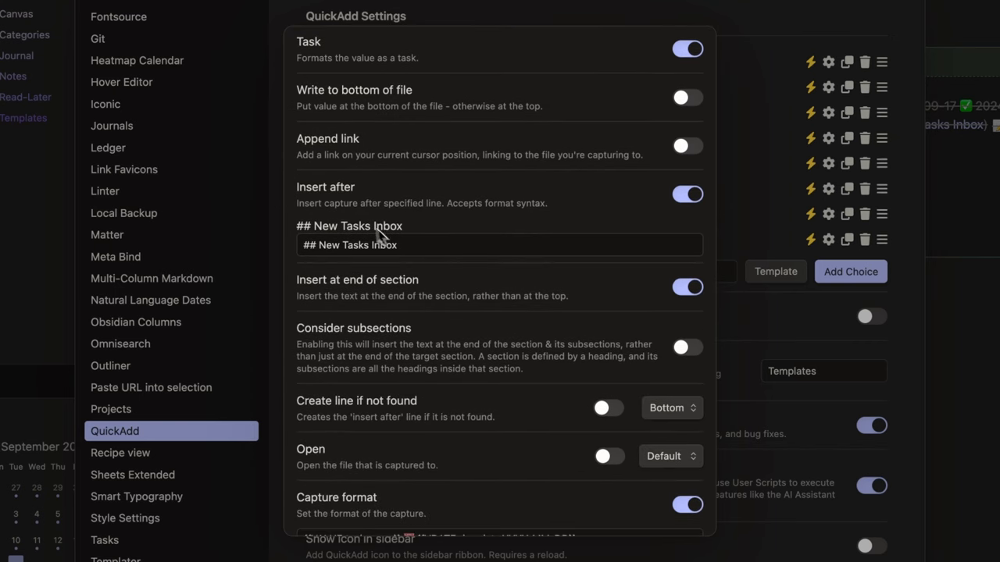
mouse_move(586, 250)
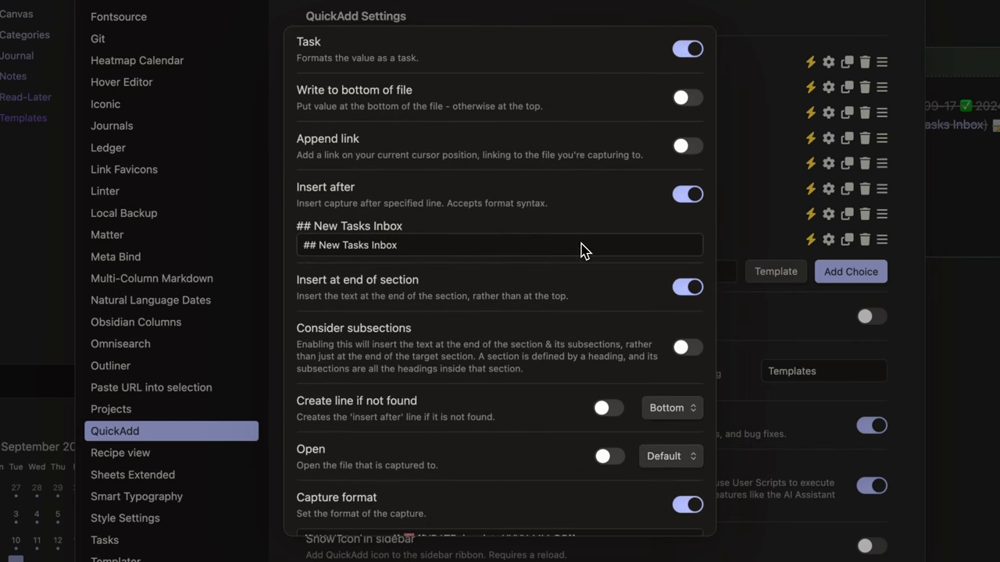
scroll("down", 3)
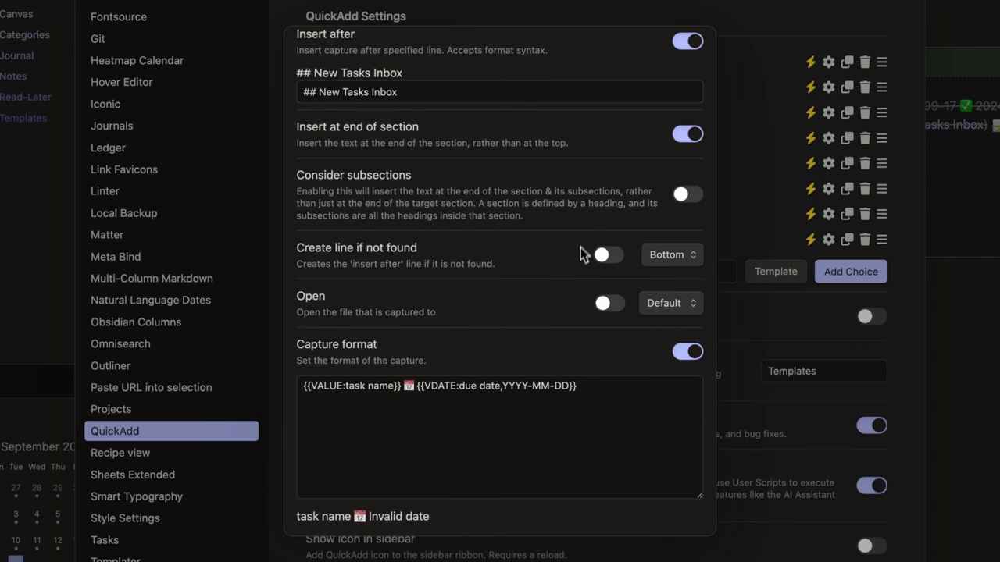
mouse_move(484, 394)
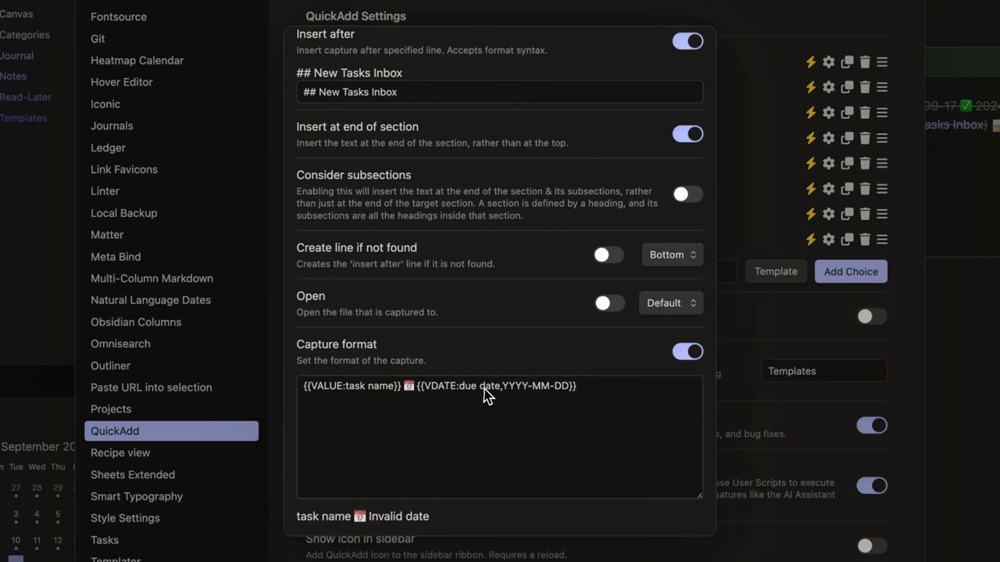
mouse_move(387, 400)
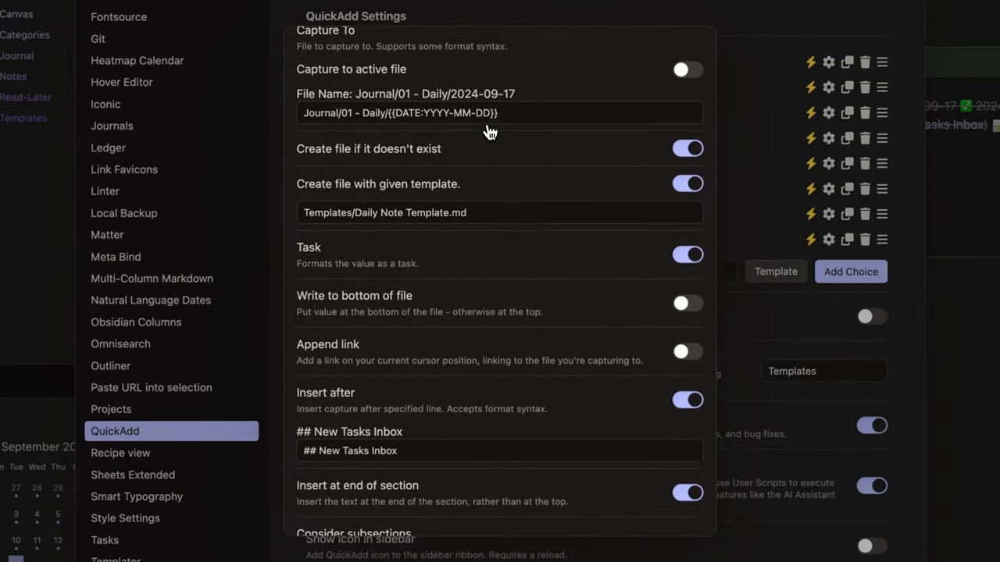
Review the tp.date.now ID in the capture format, then close settings.
scroll("down", 3)
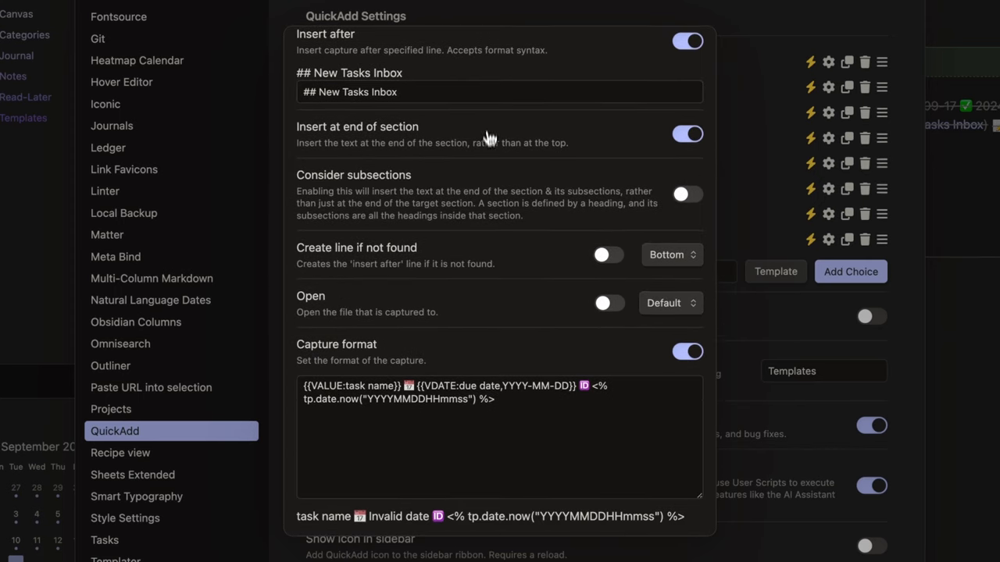
mouse_move(567, 398)
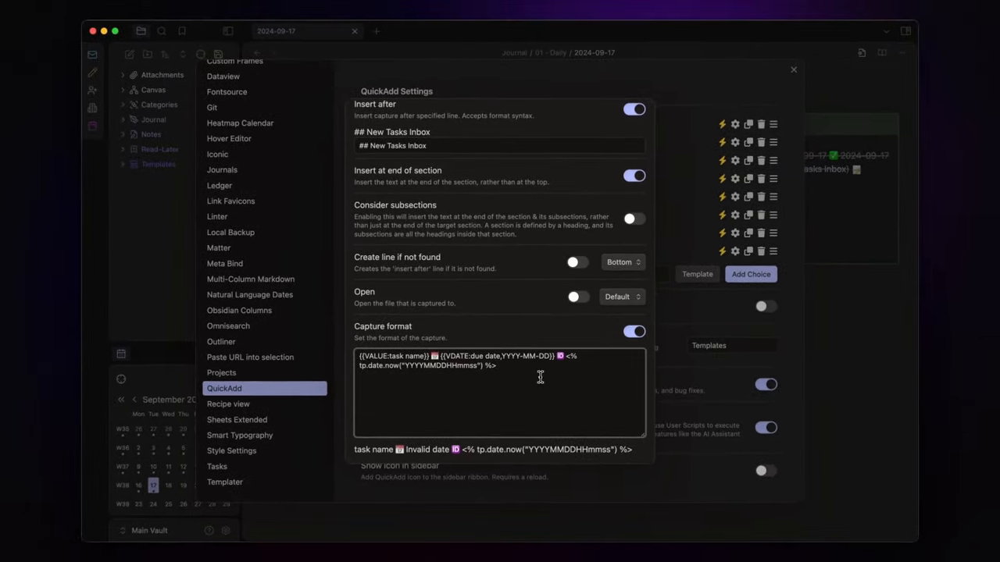
left_click(793, 70)
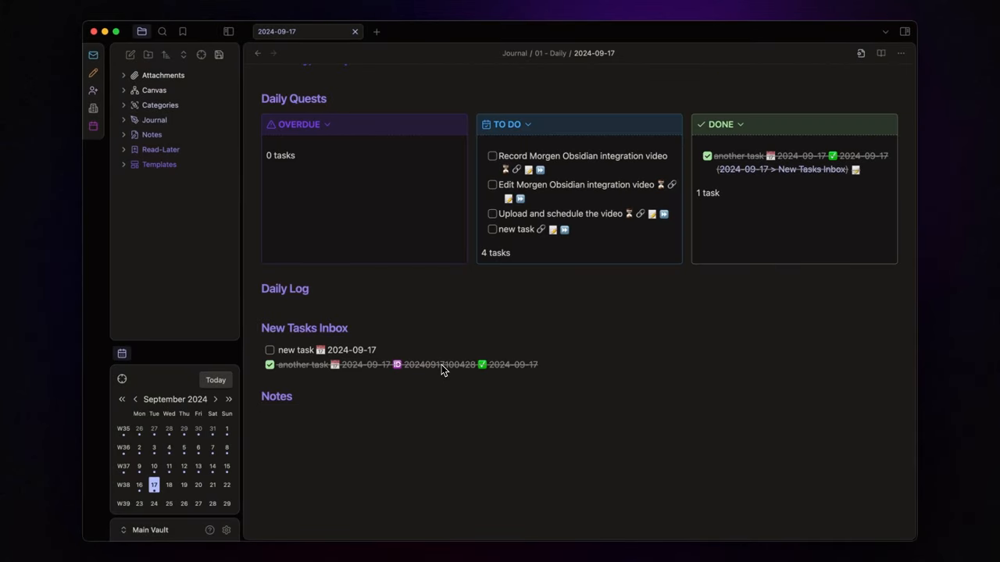